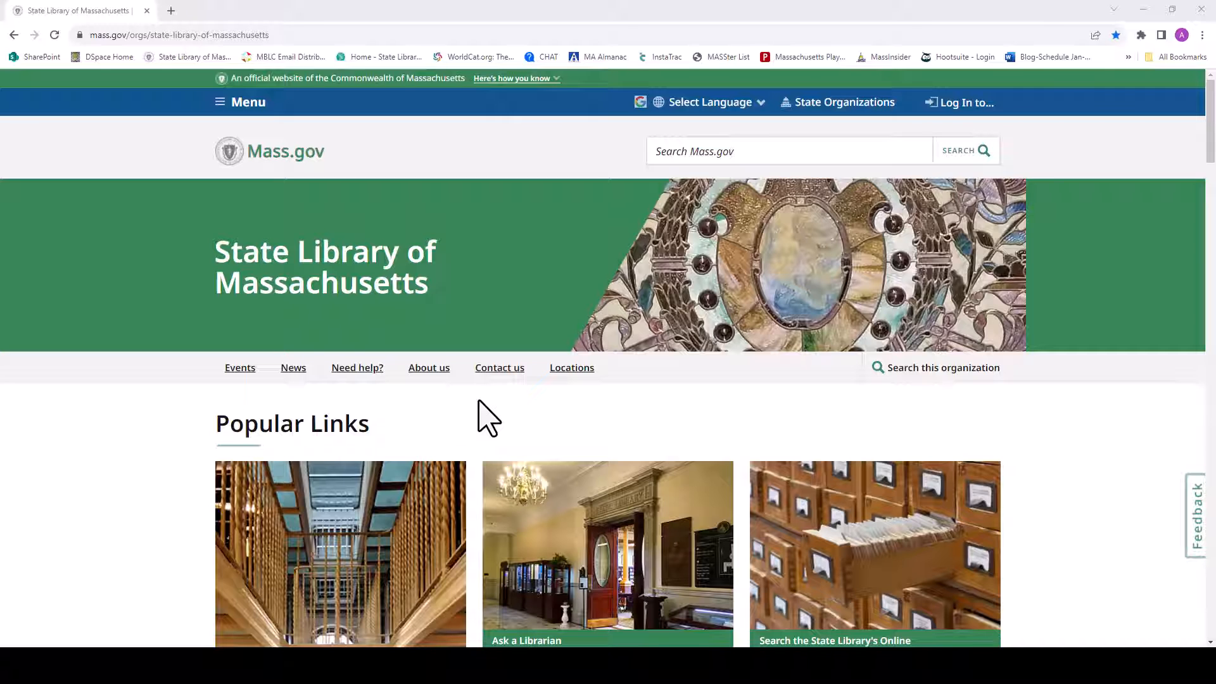
Scroll to Popular Links and open 'Search the State Library's Databases'.
scroll("down", 3)
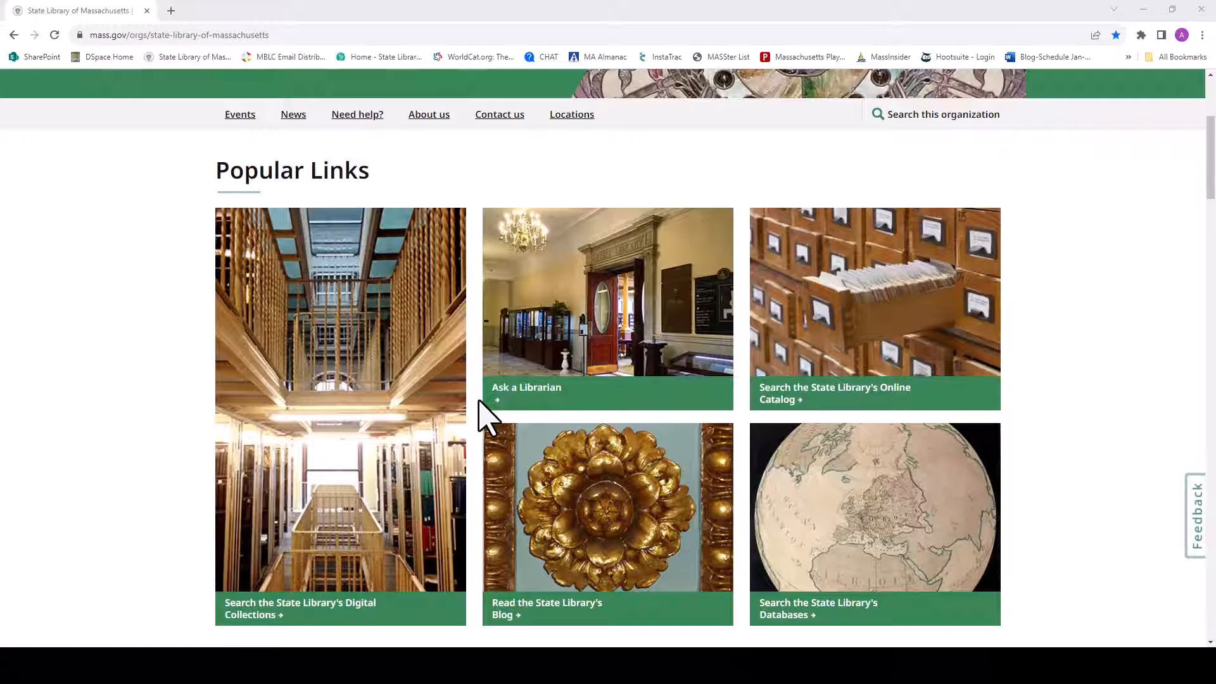
scroll("down", 3)
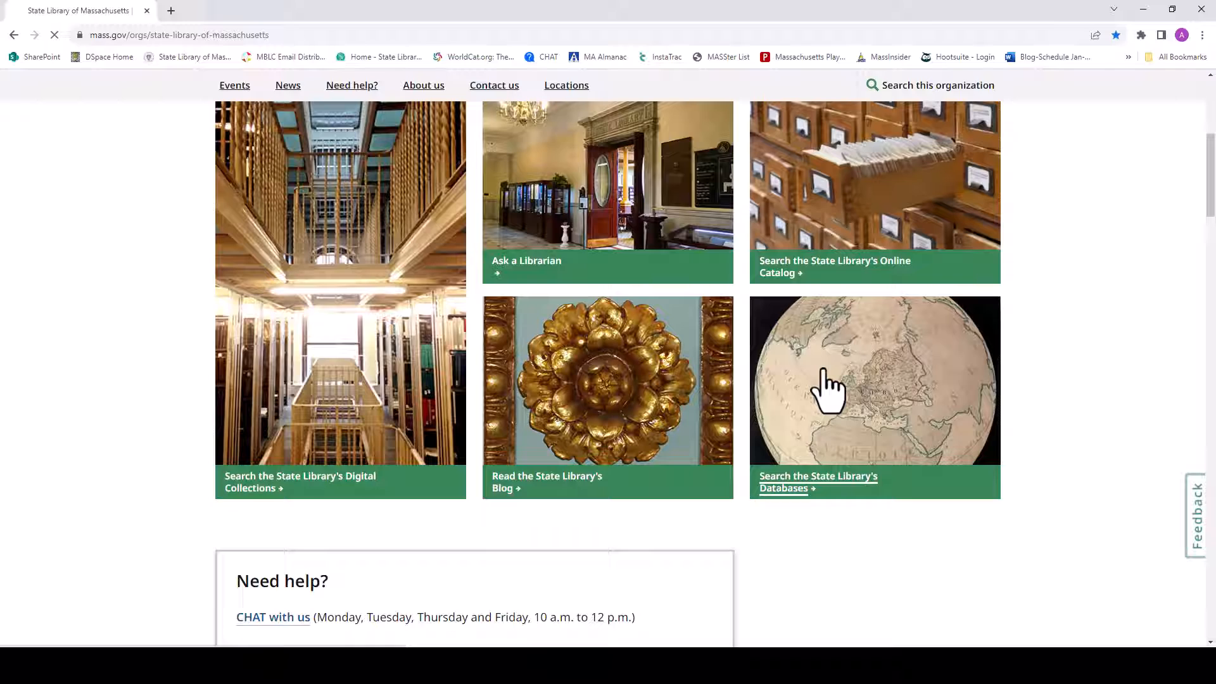
left_click(817, 481)
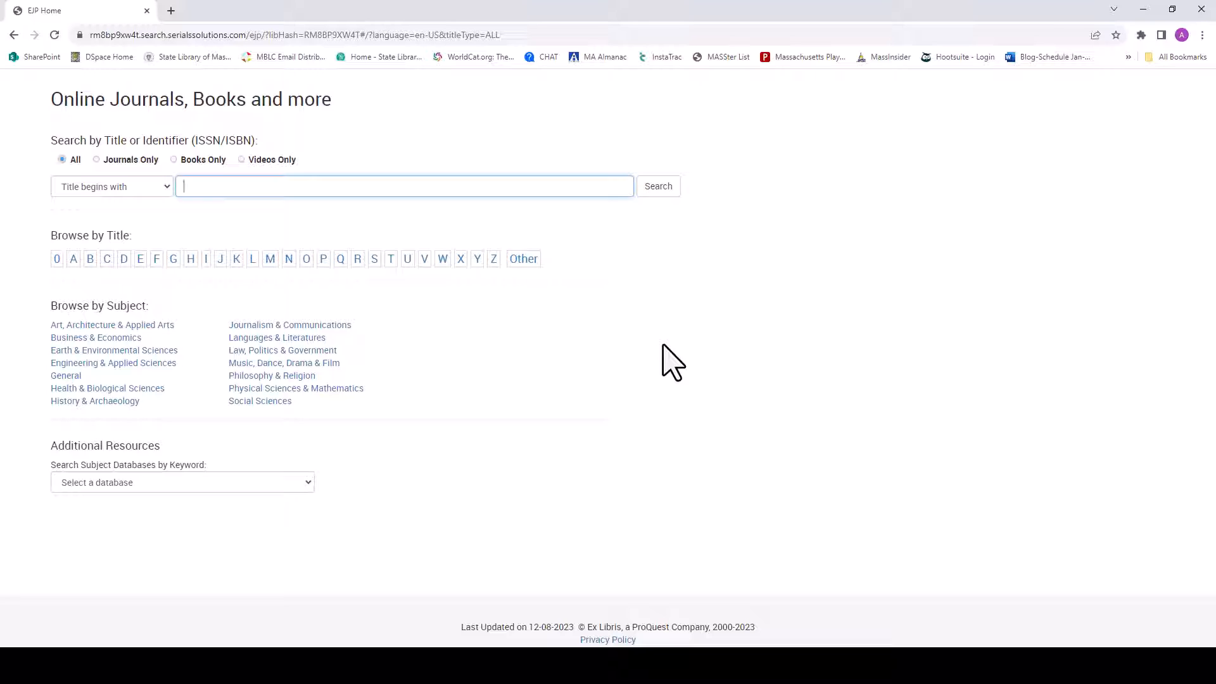
mouse_move(615, 414)
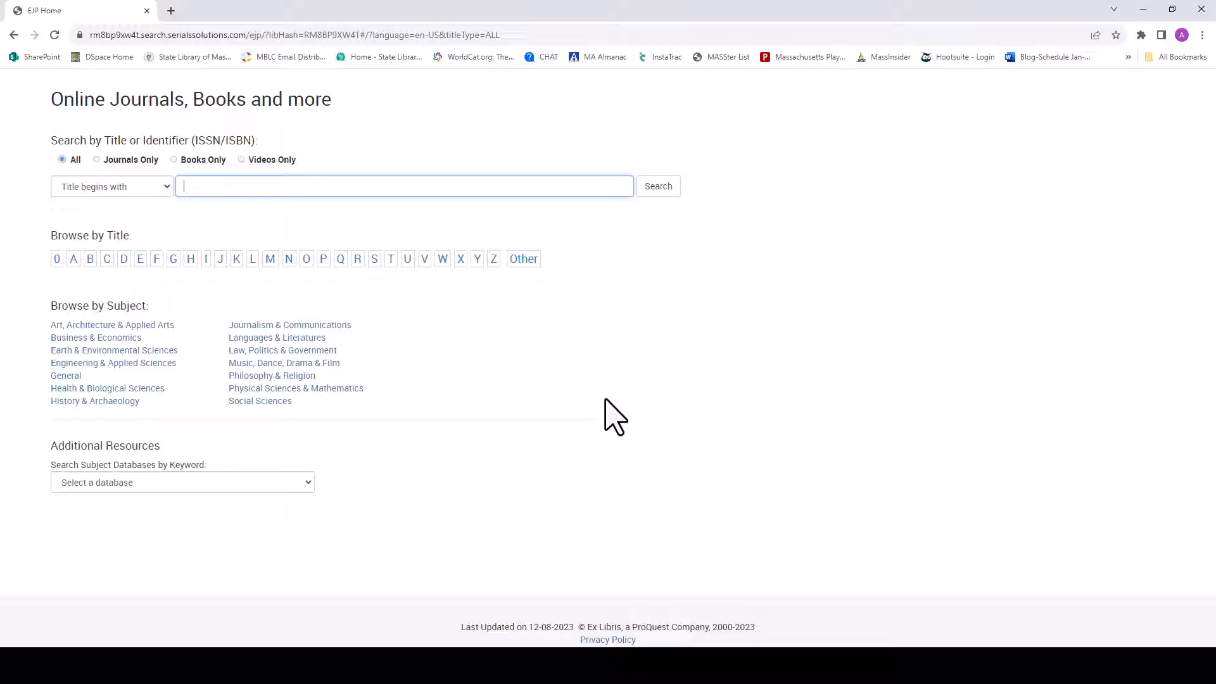
Pick PressReader from the 'Select a database' dropdown under Additional Resources.
left_click(182, 481)
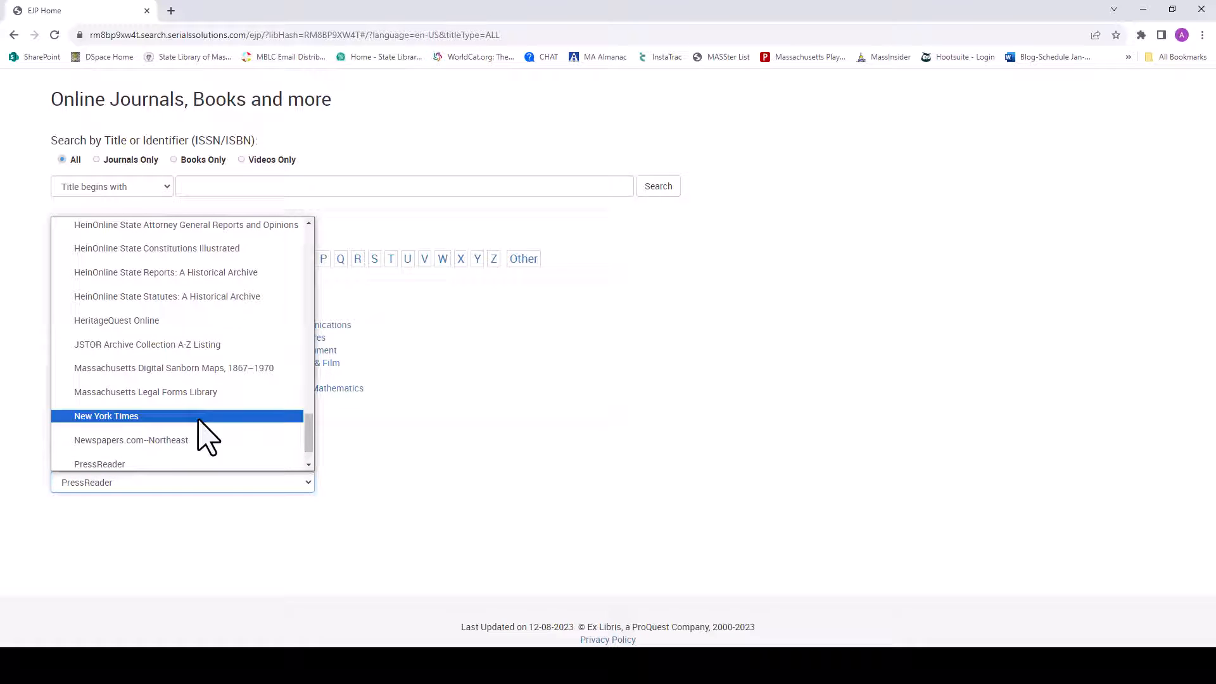
left_click(99, 464)
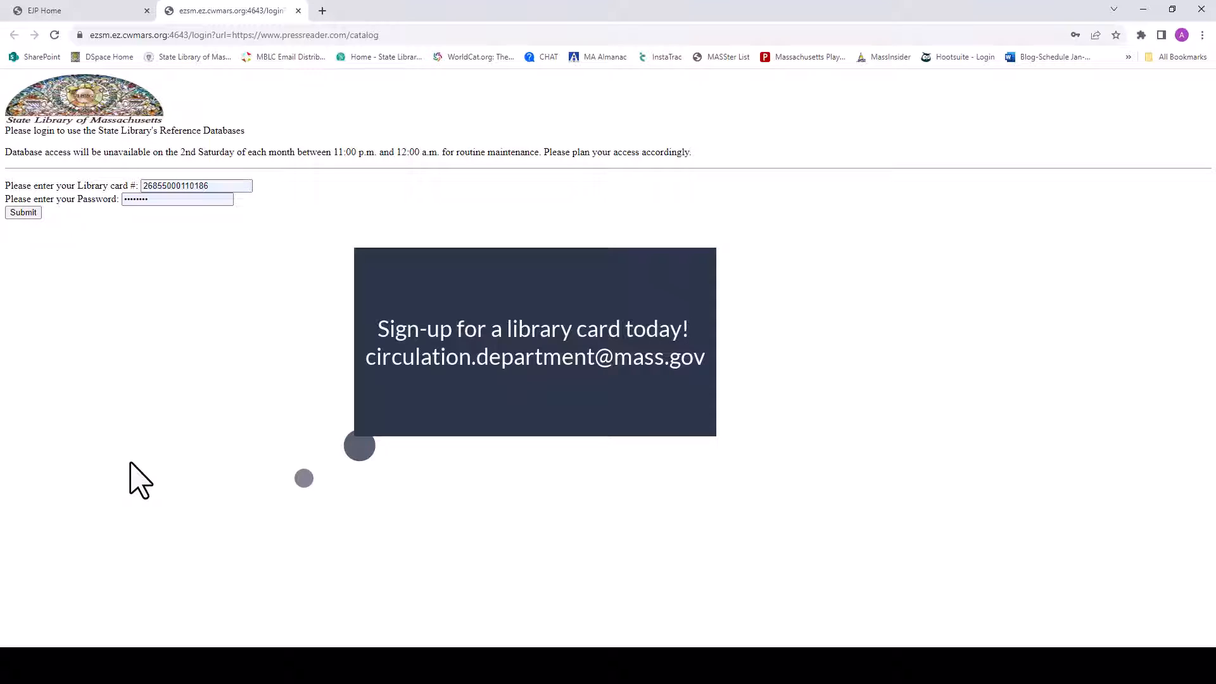
Submit the prefilled library card number and password on the EZproxy login.
left_click(23, 211)
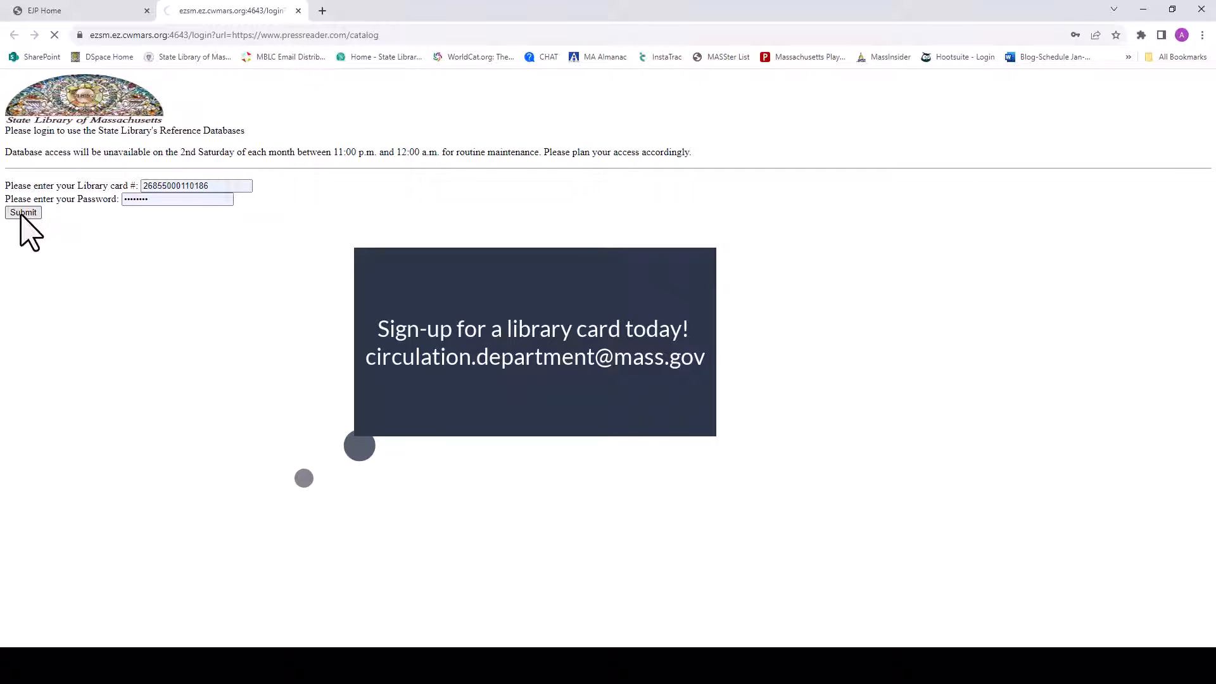
left_click(23, 211)
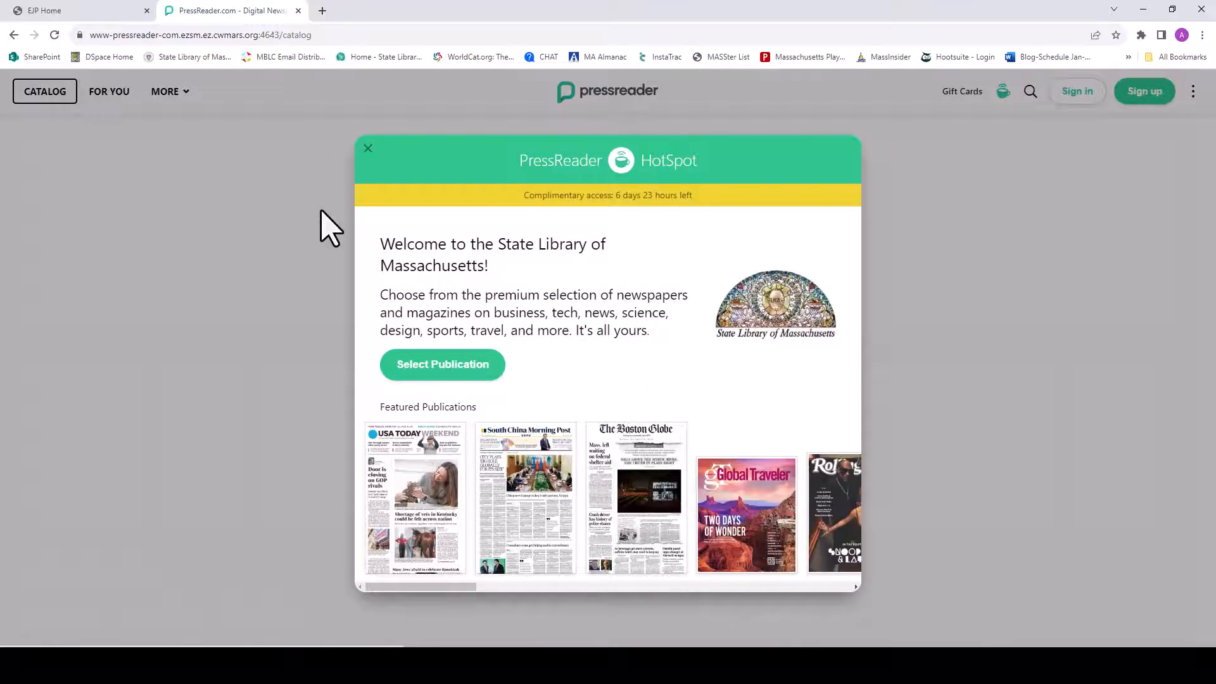
Dismiss the HotSpot welcome popup and scroll down to the Newspapers section.
left_click(367, 149)
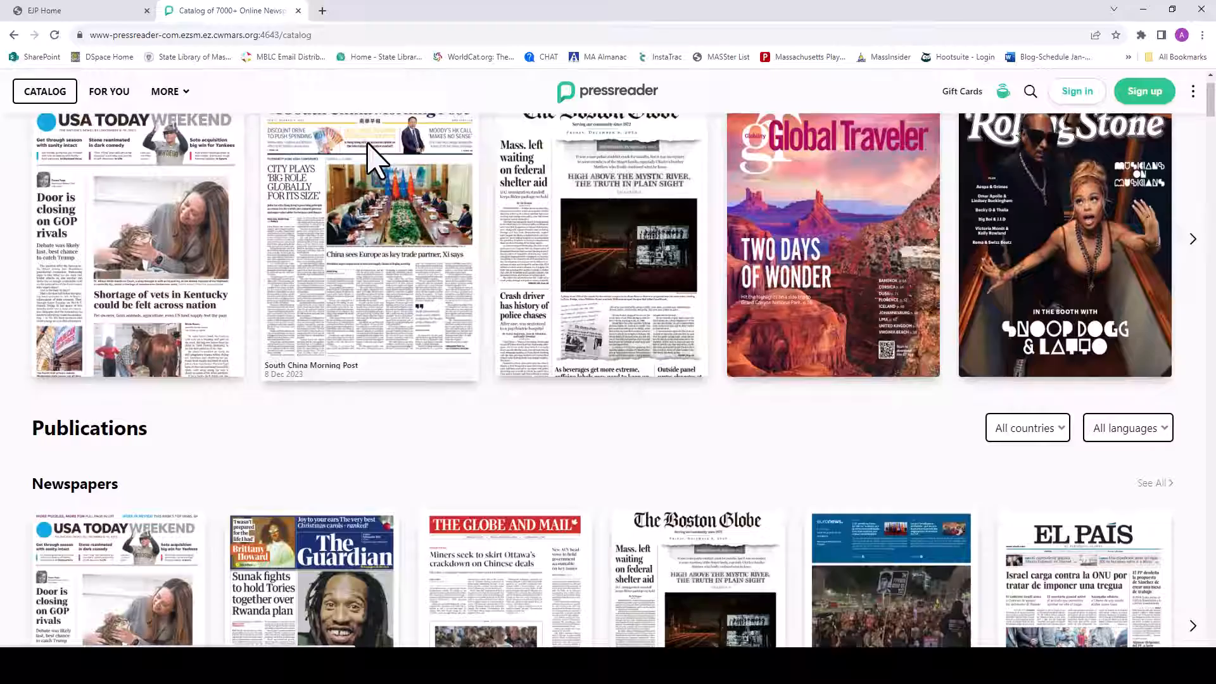
scroll("down", 3)
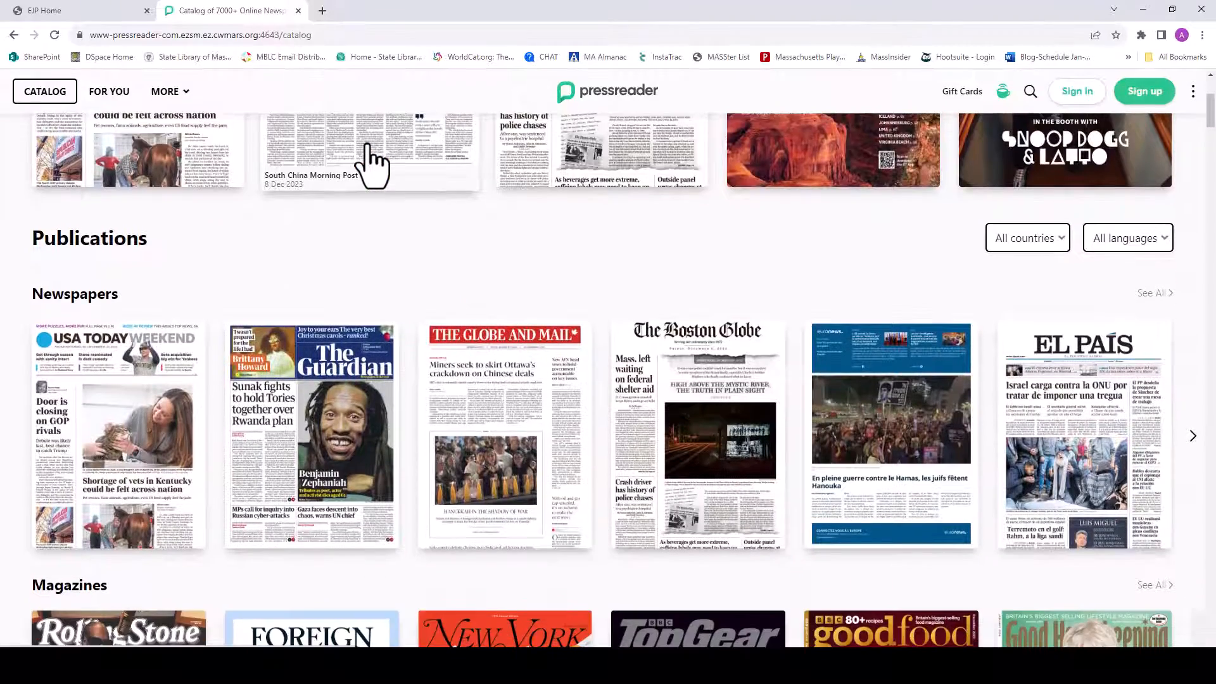
scroll("down", 3)
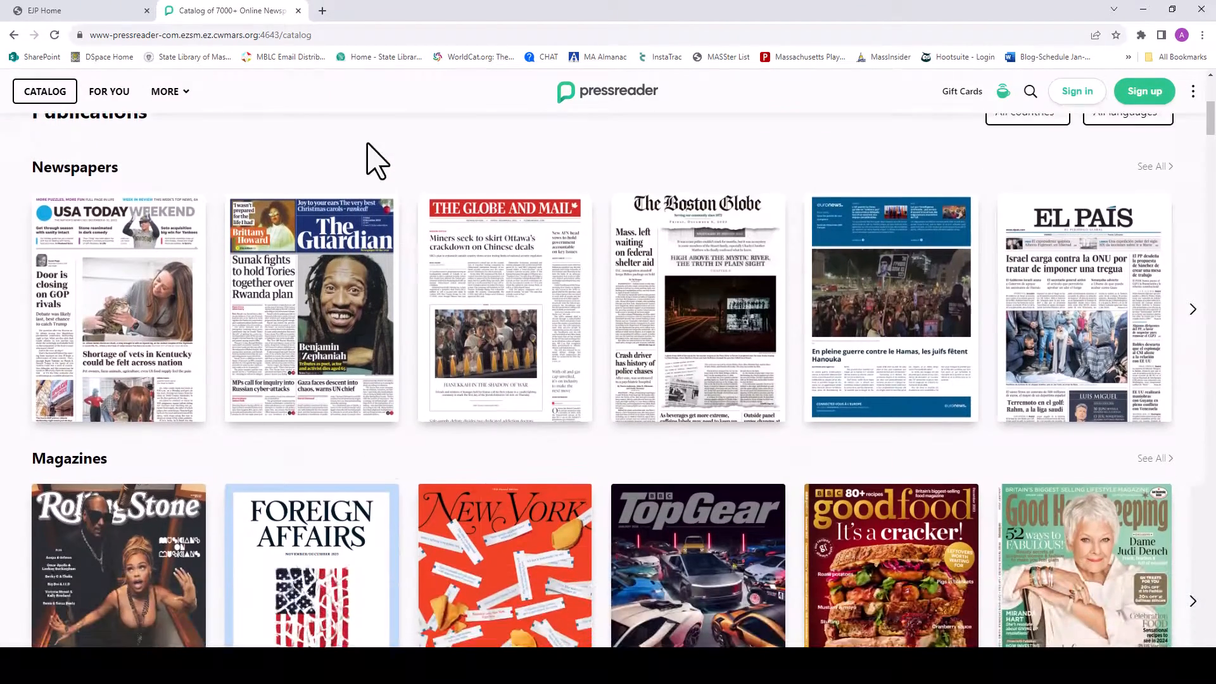
scroll("down", 3)
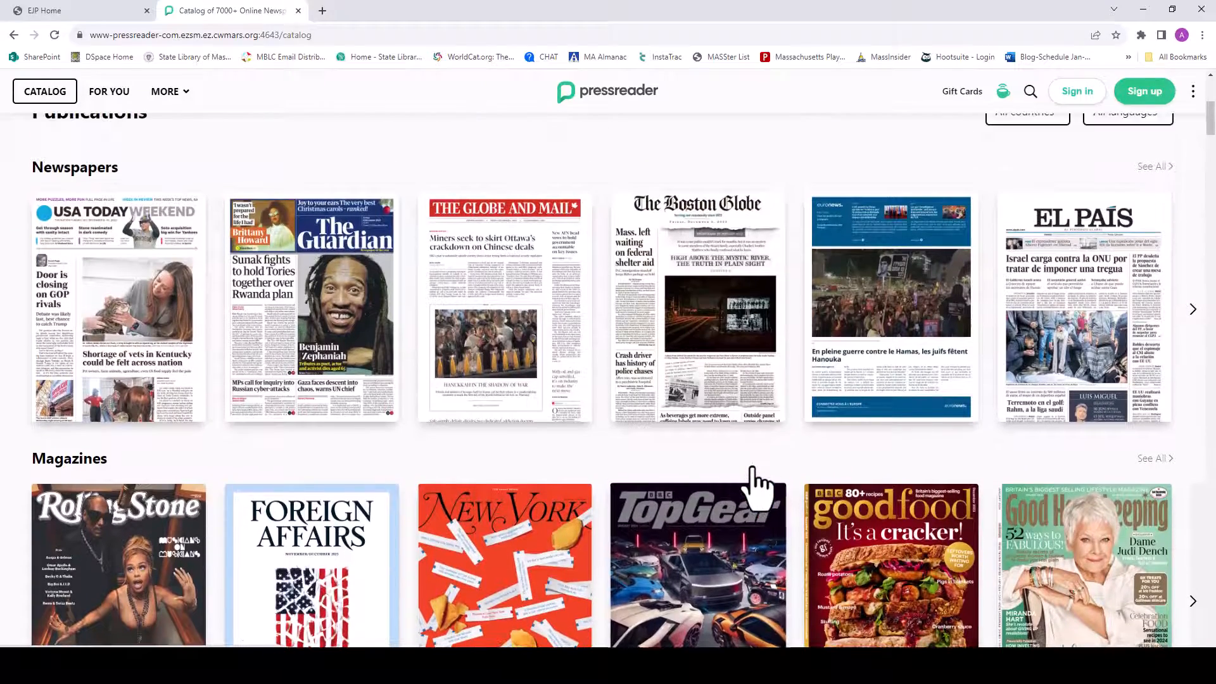
scroll("down", 3)
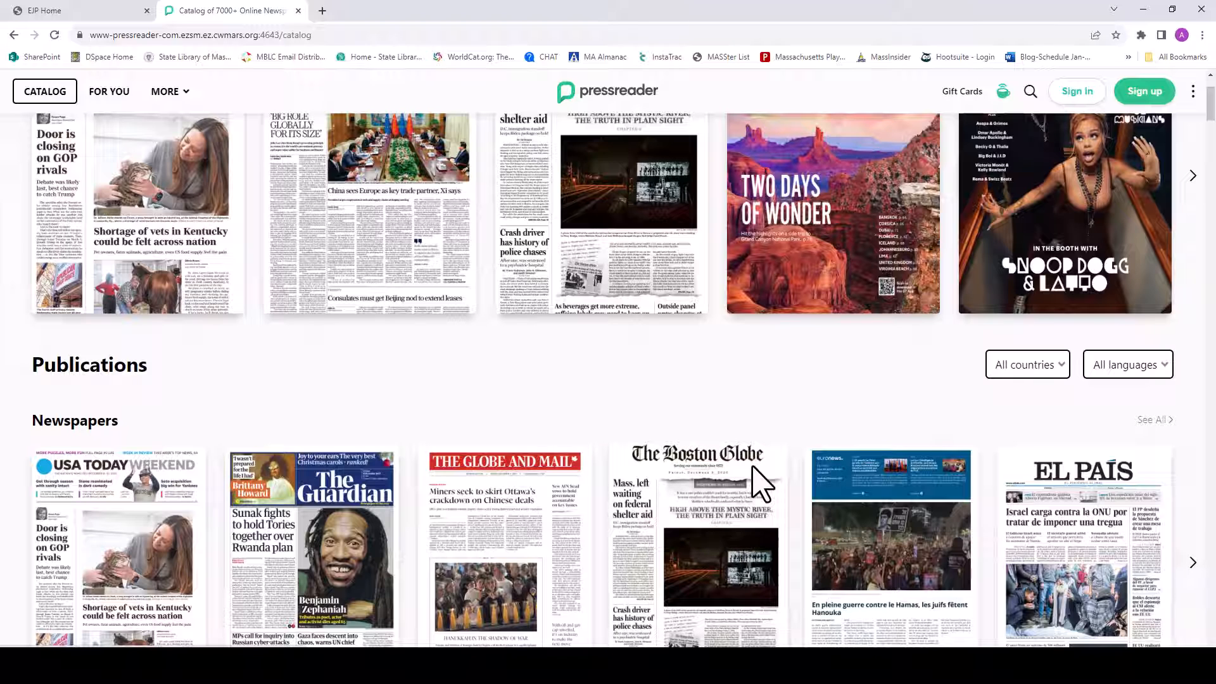
left_click(1126, 365)
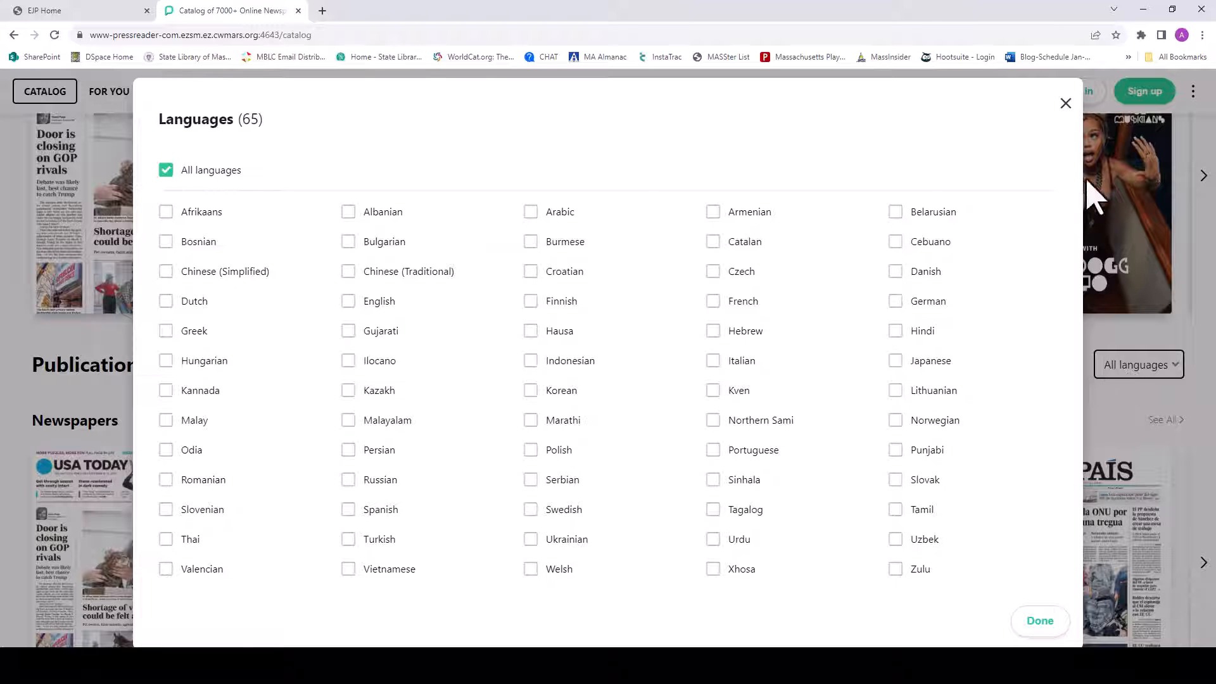
left_click(1065, 103)
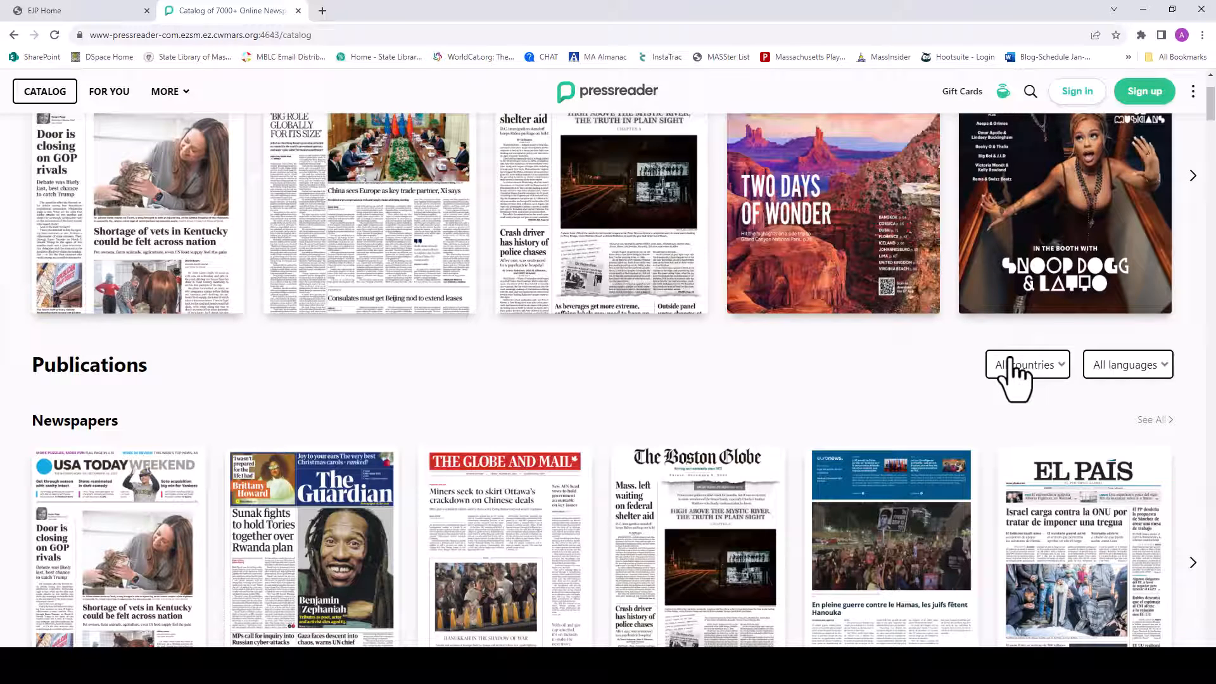
left_click(1025, 364)
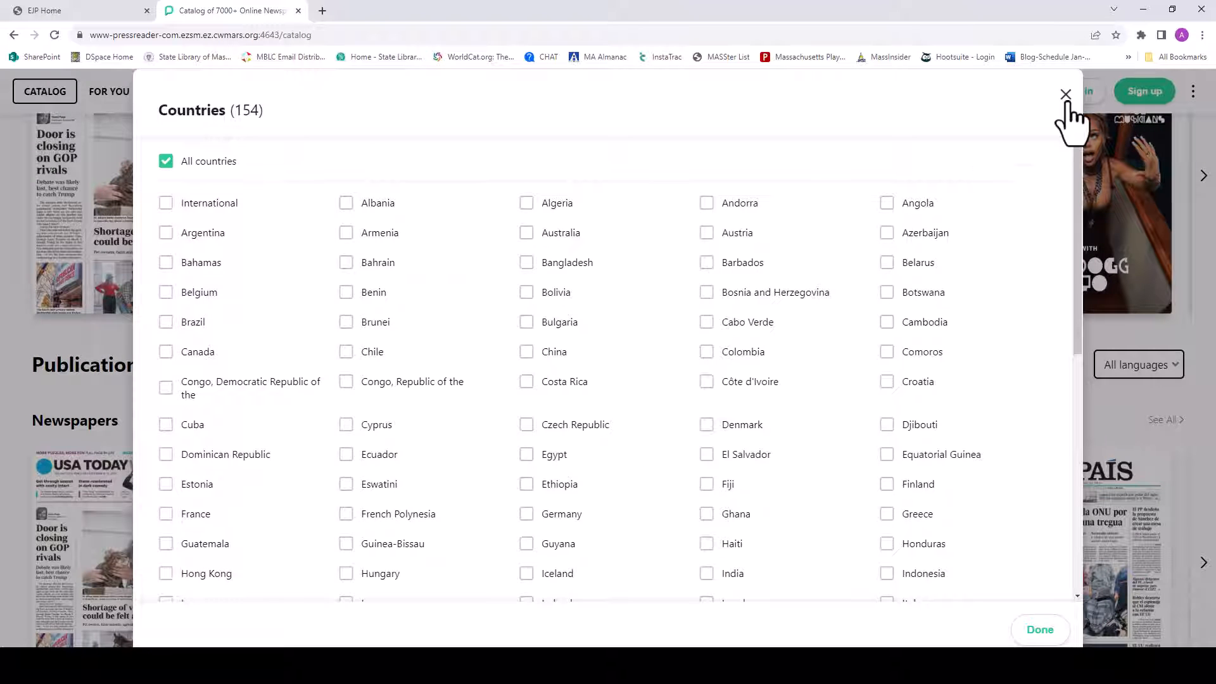
left_click(1065, 95)
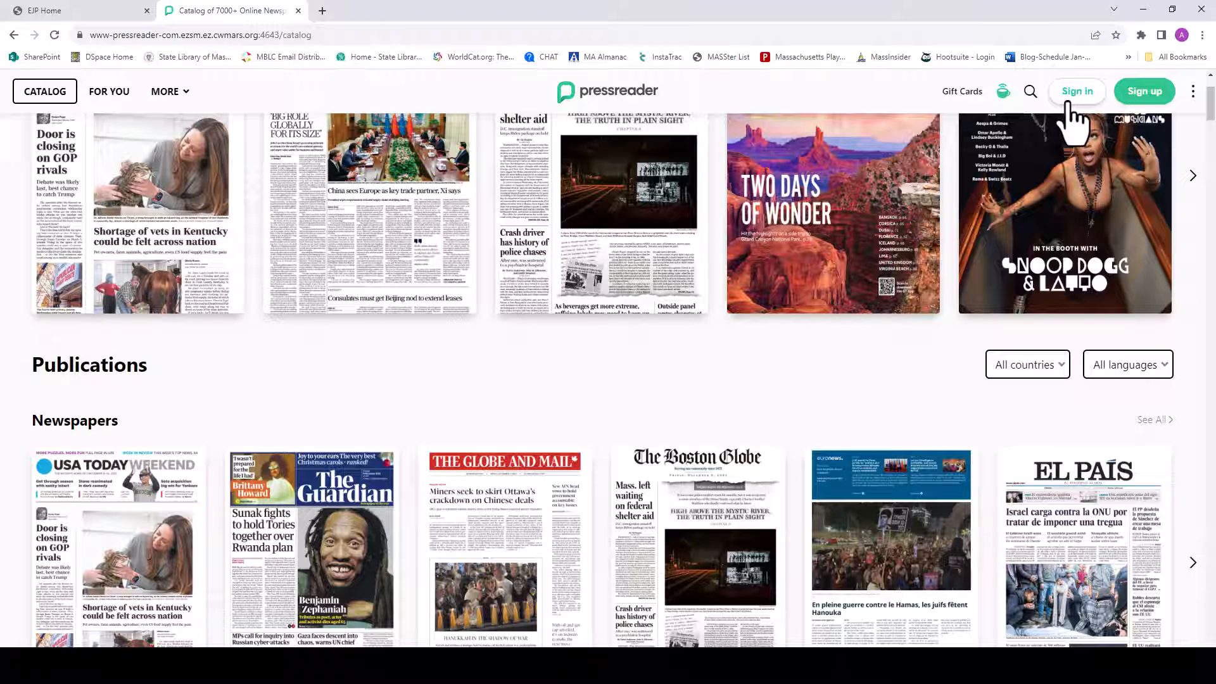
mouse_move(1070, 120)
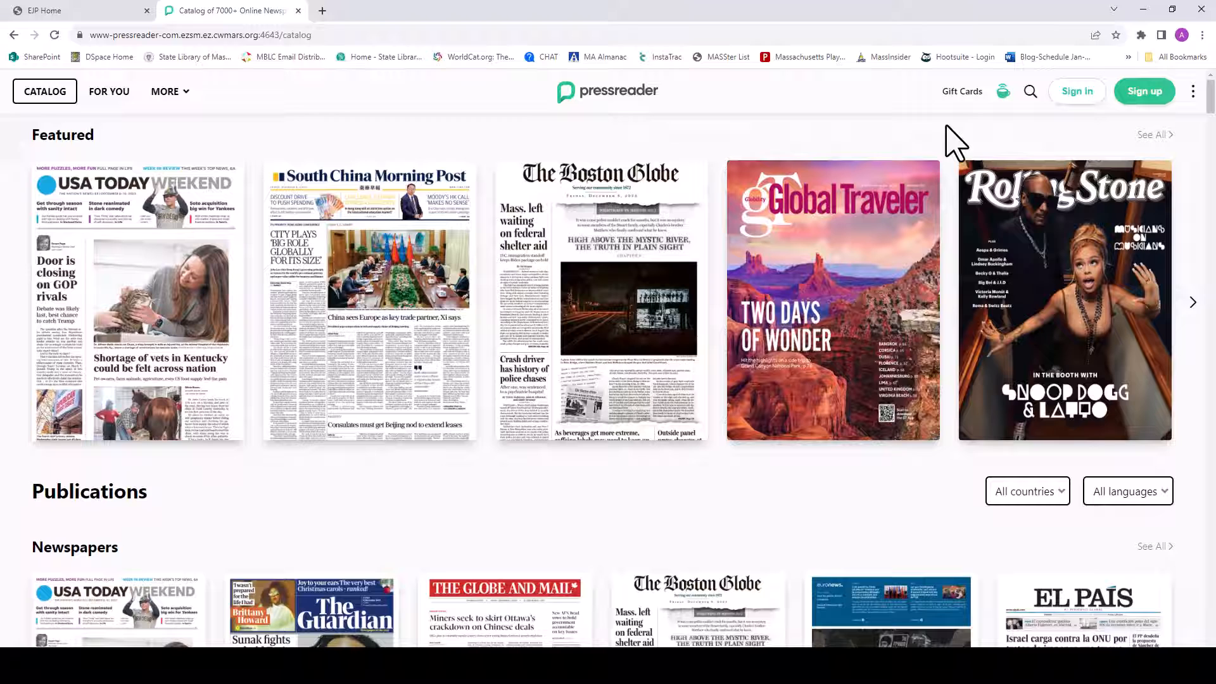
Search the catalogue for 'boston' and open The Boston Globe publication page.
left_click(1030, 91)
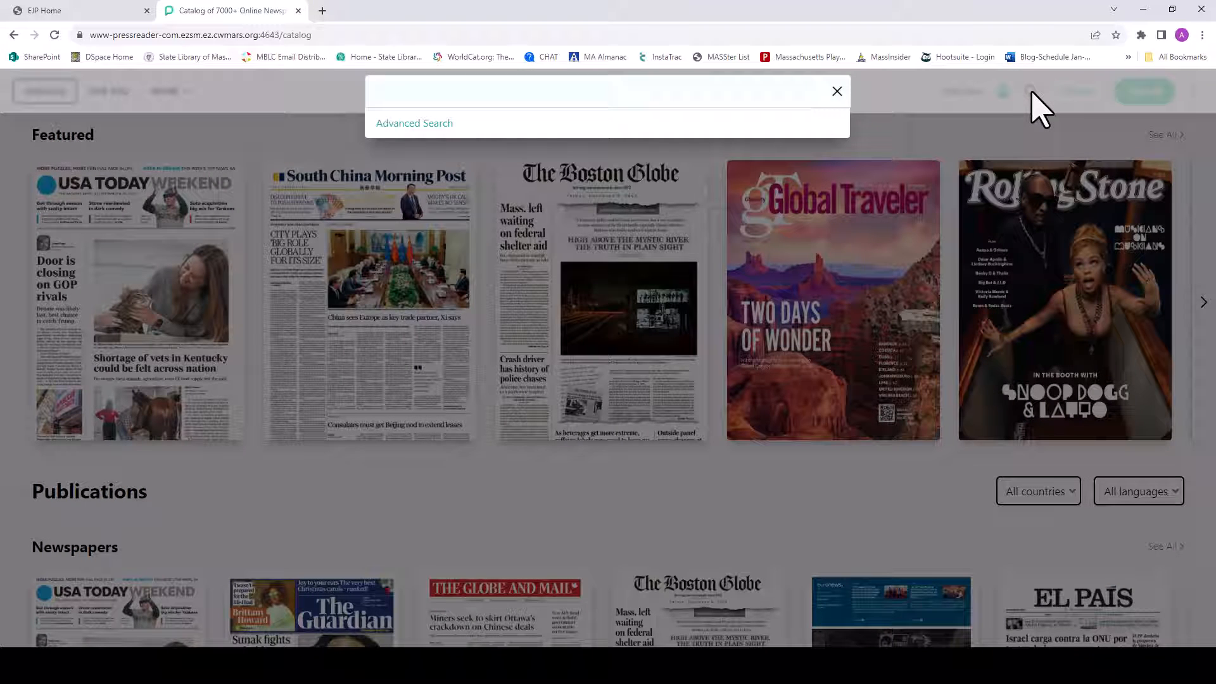
type("bo")
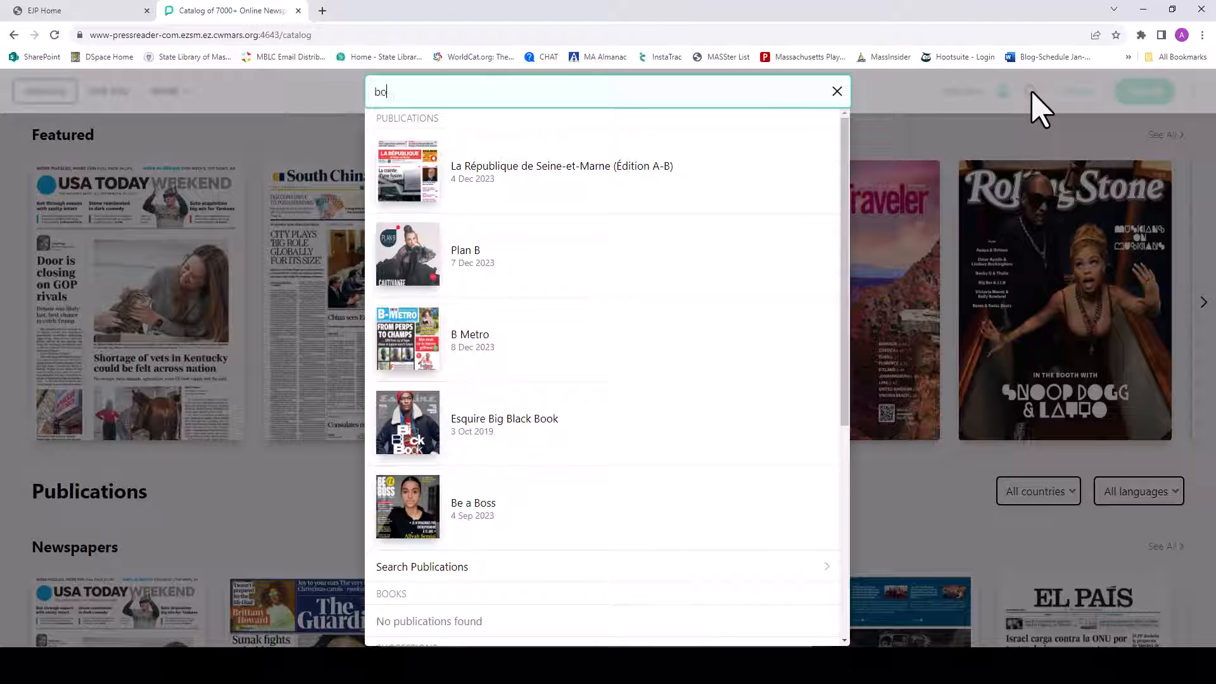
type("oston")
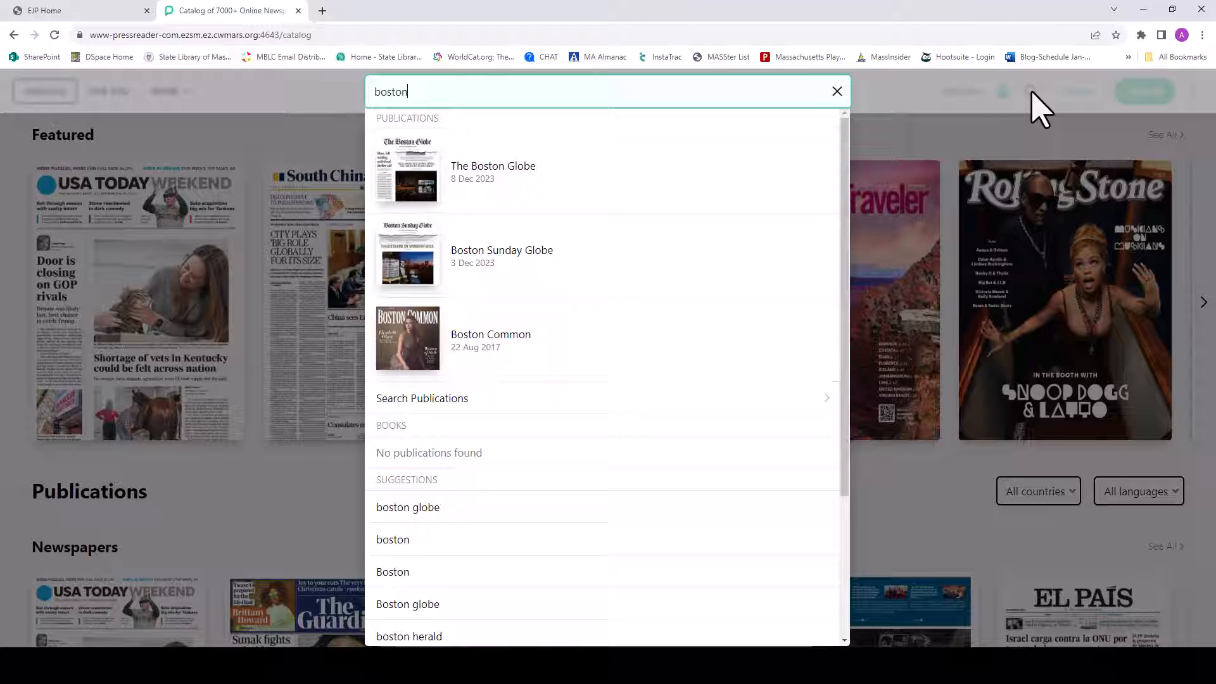
left_click(492, 172)
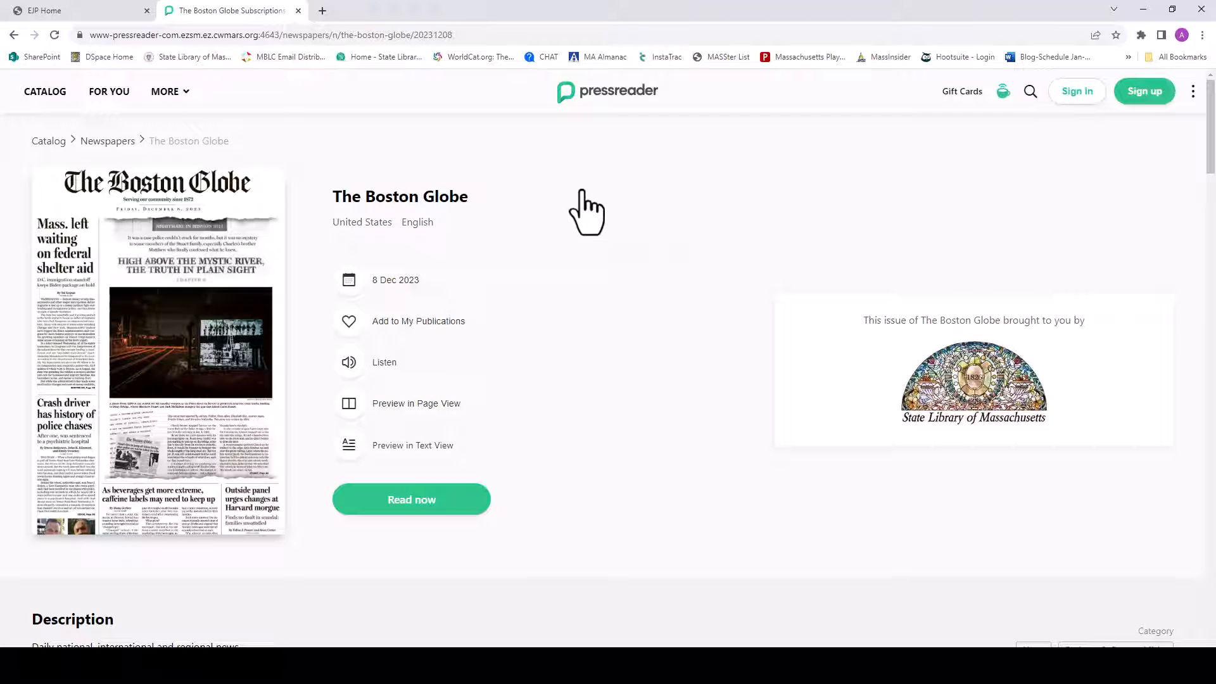
Review the description and latest issues, then preview the 8 Dec issue in Page View.
scroll("down", 3)
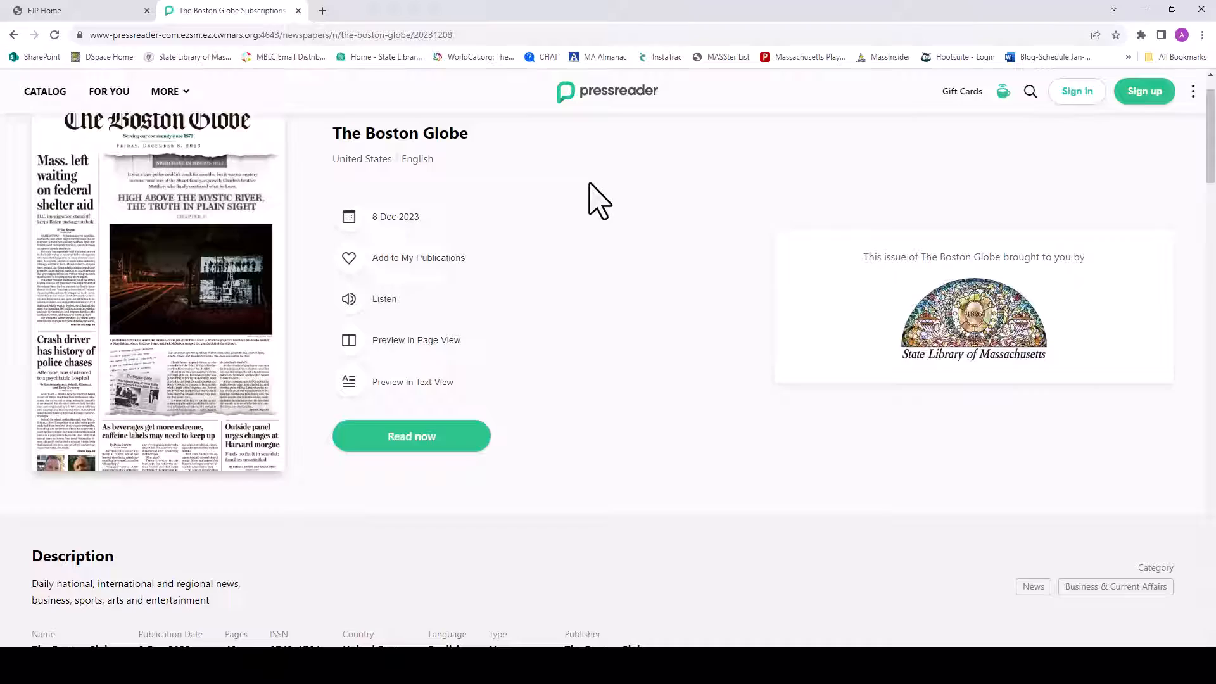
scroll("down", 3)
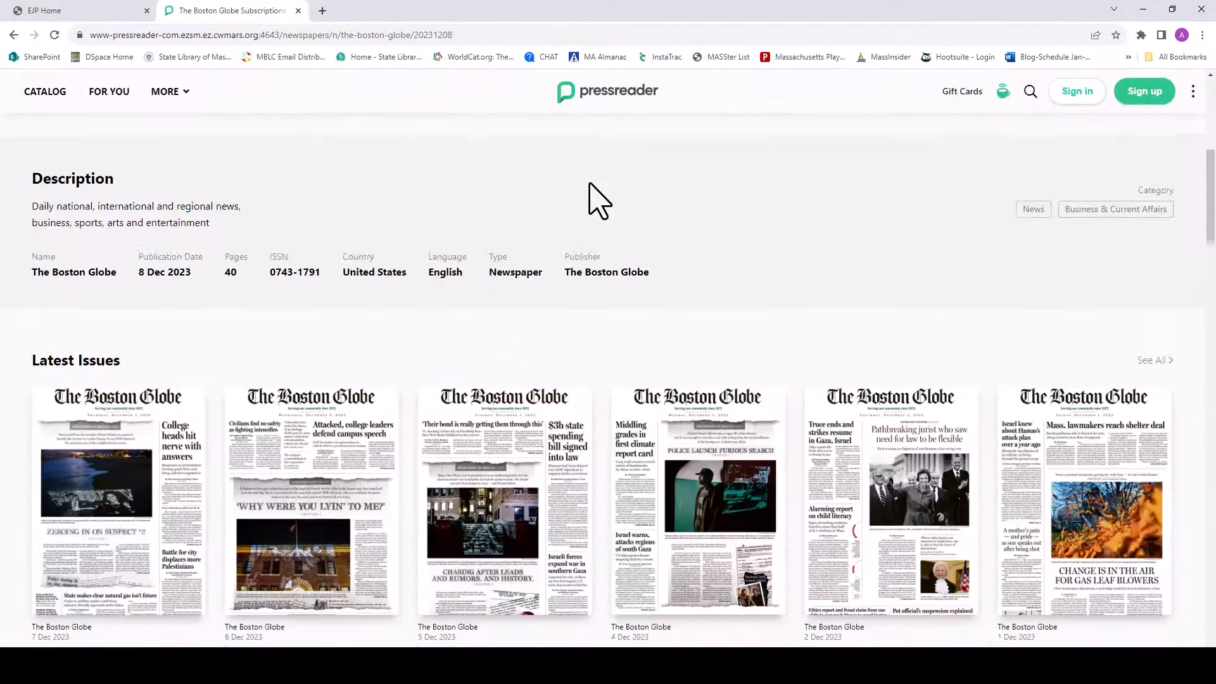
scroll("down", 3)
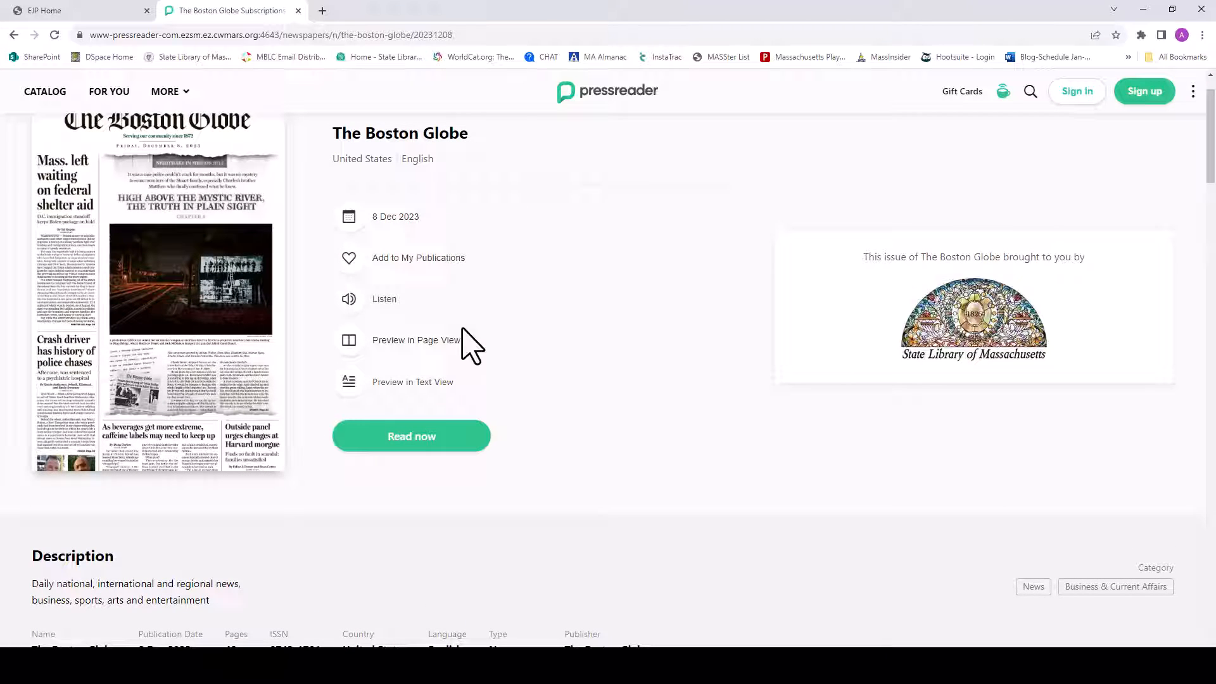
mouse_move(422, 399)
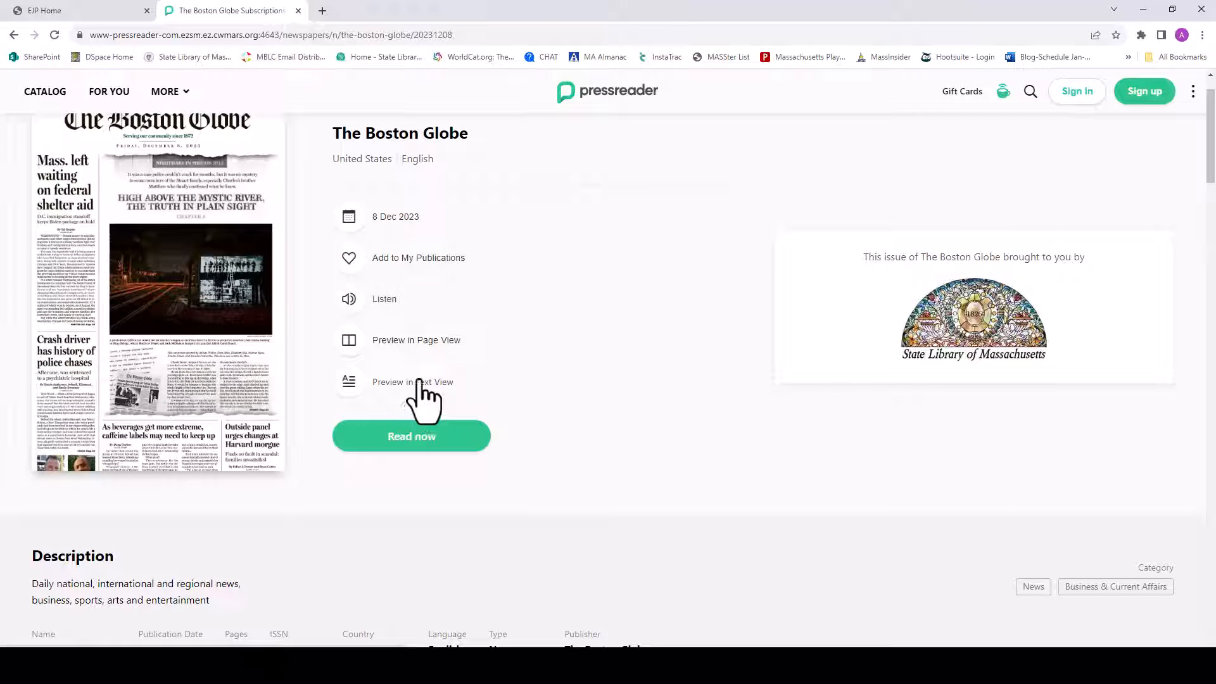
mouse_move(373, 314)
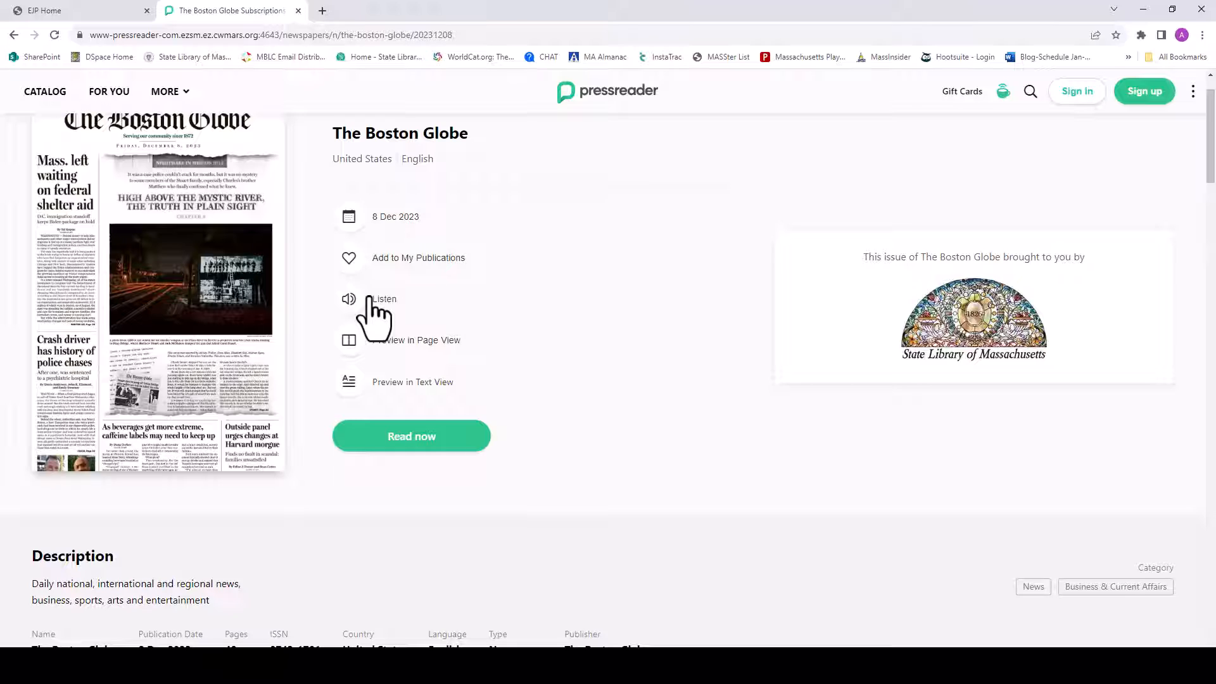
left_click(417, 339)
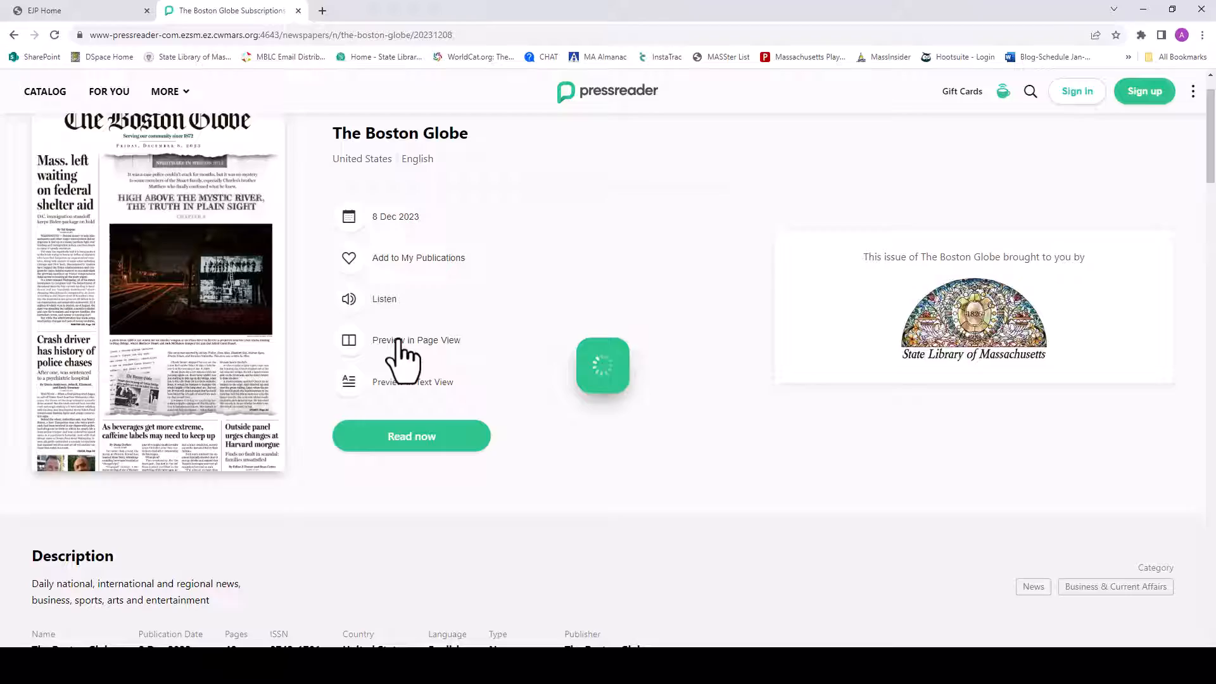
Switch the loaded 8 Dec Boston Globe issue to Text View.
left_click(417, 340)
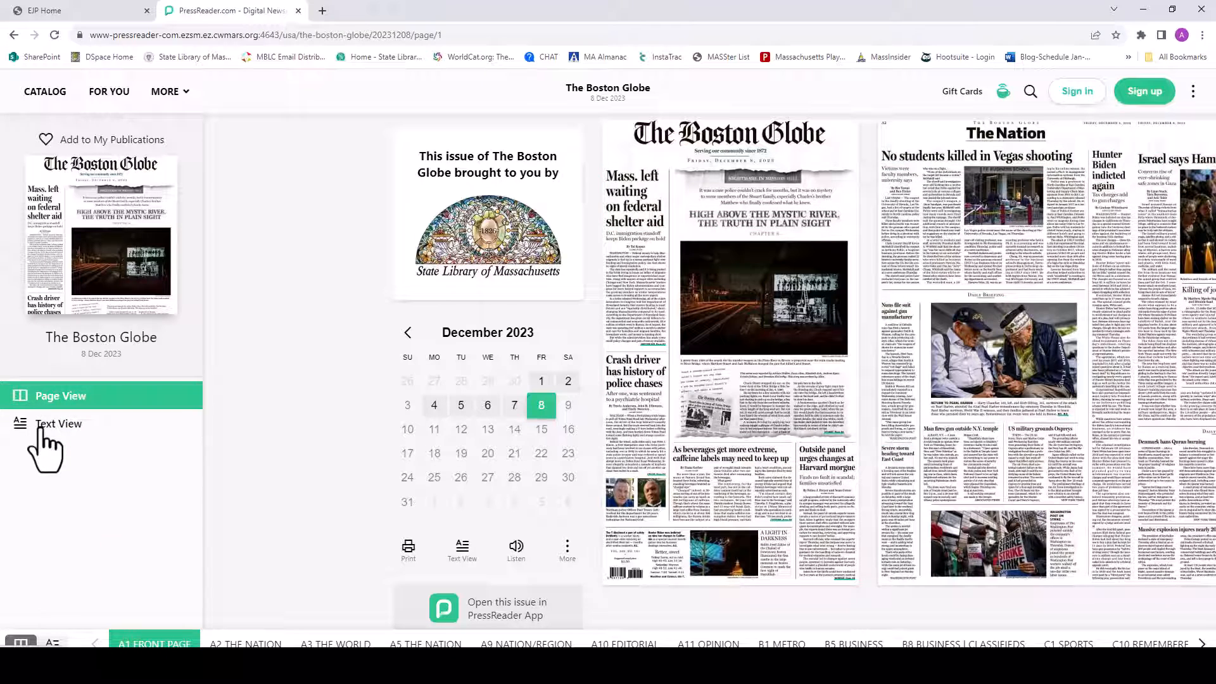
left_click(58, 424)
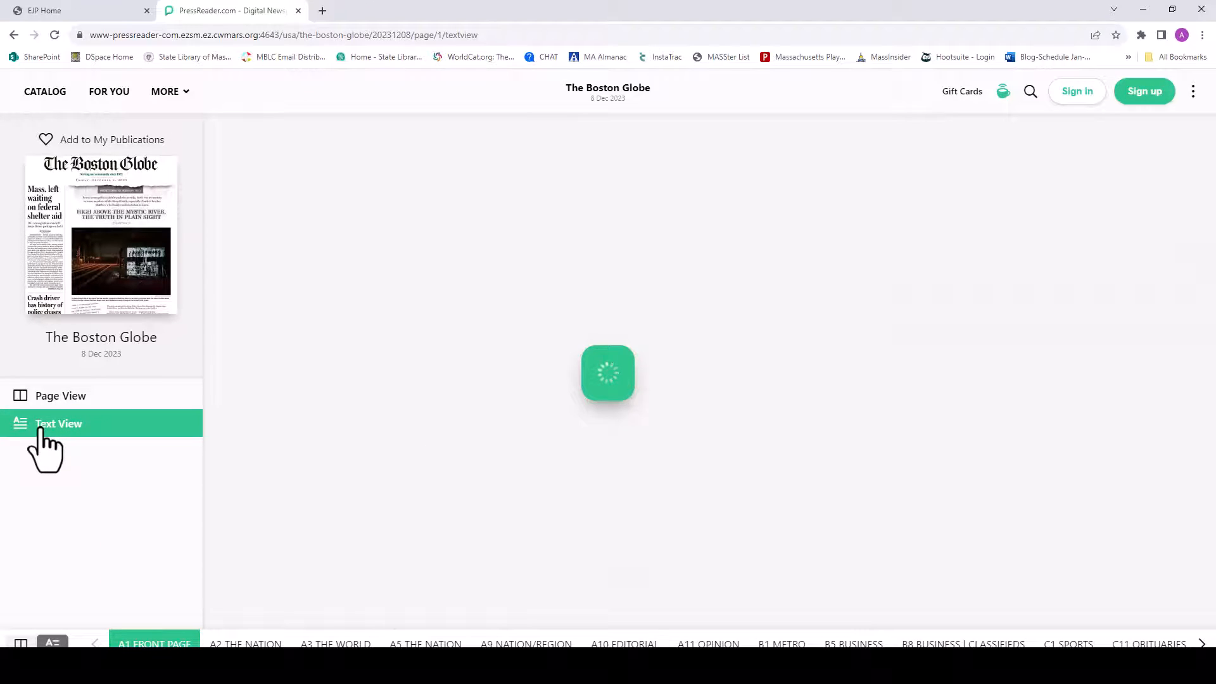
Go back in the calendar to October 2023 and open the 2 October issue.
left_click(58, 424)
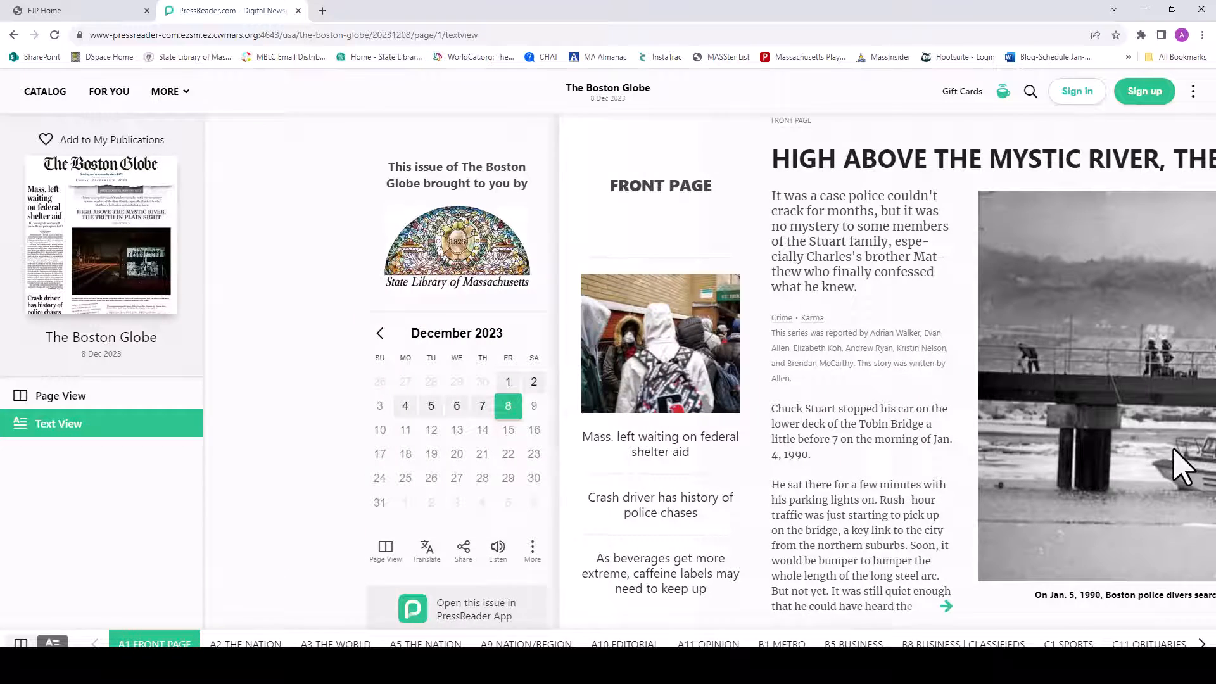
left_click(379, 332)
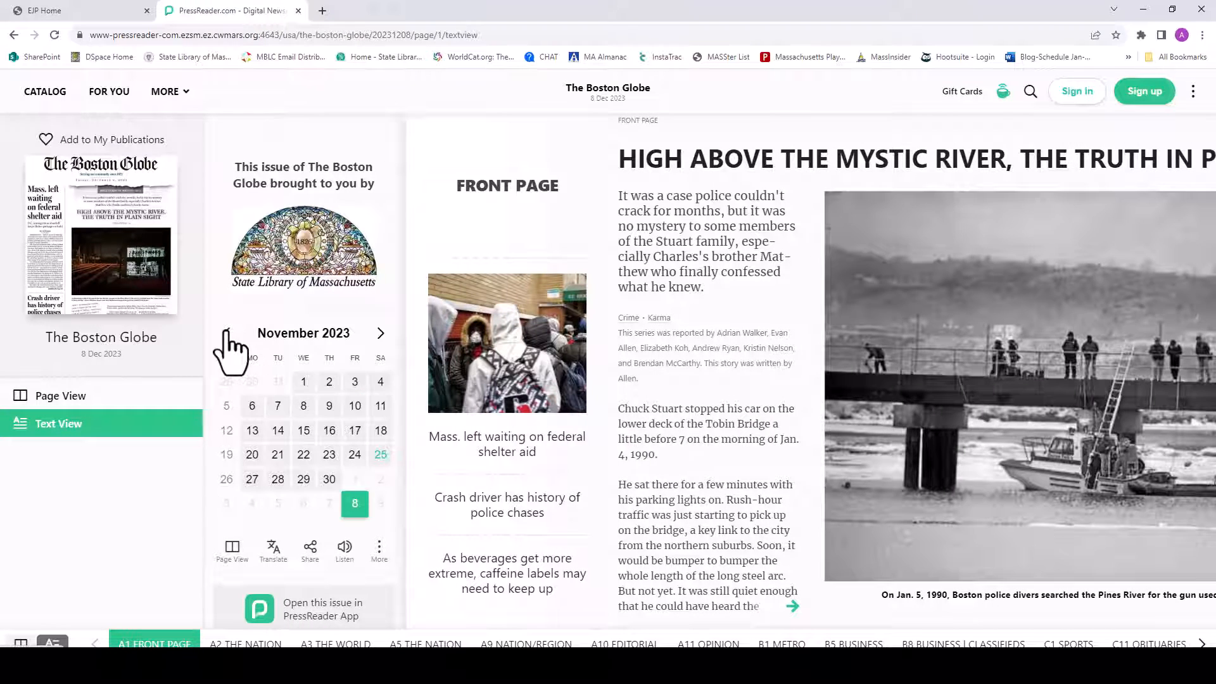
left_click(225, 332)
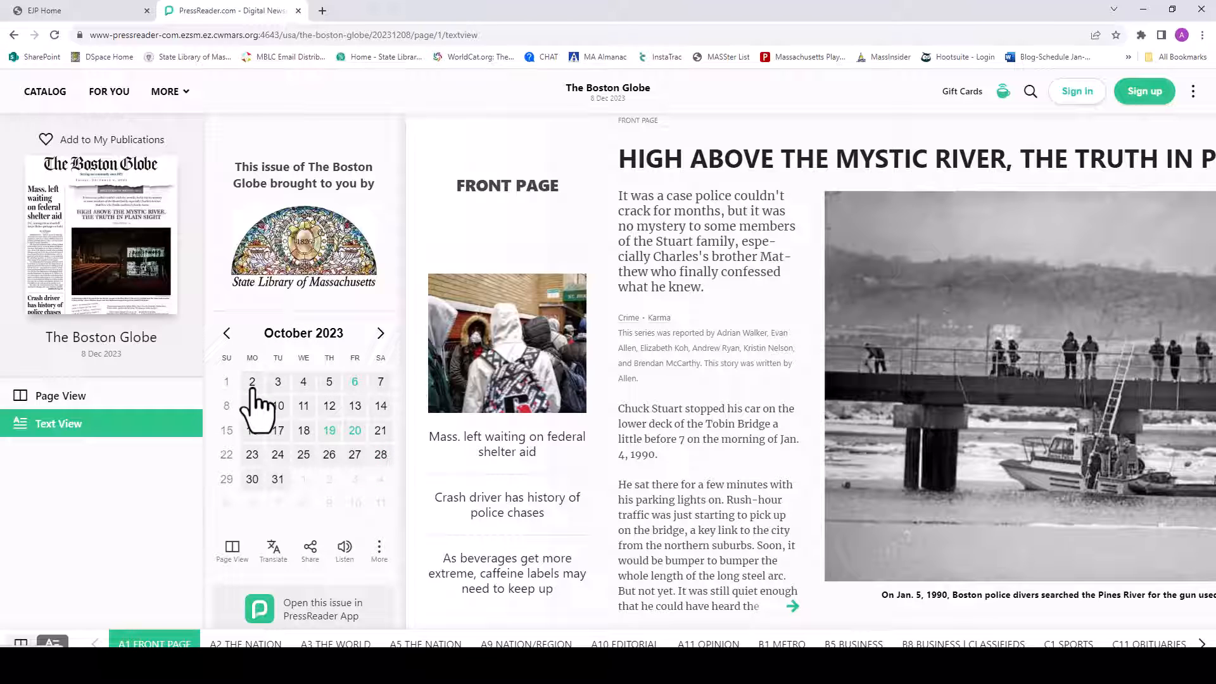
left_click(252, 380)
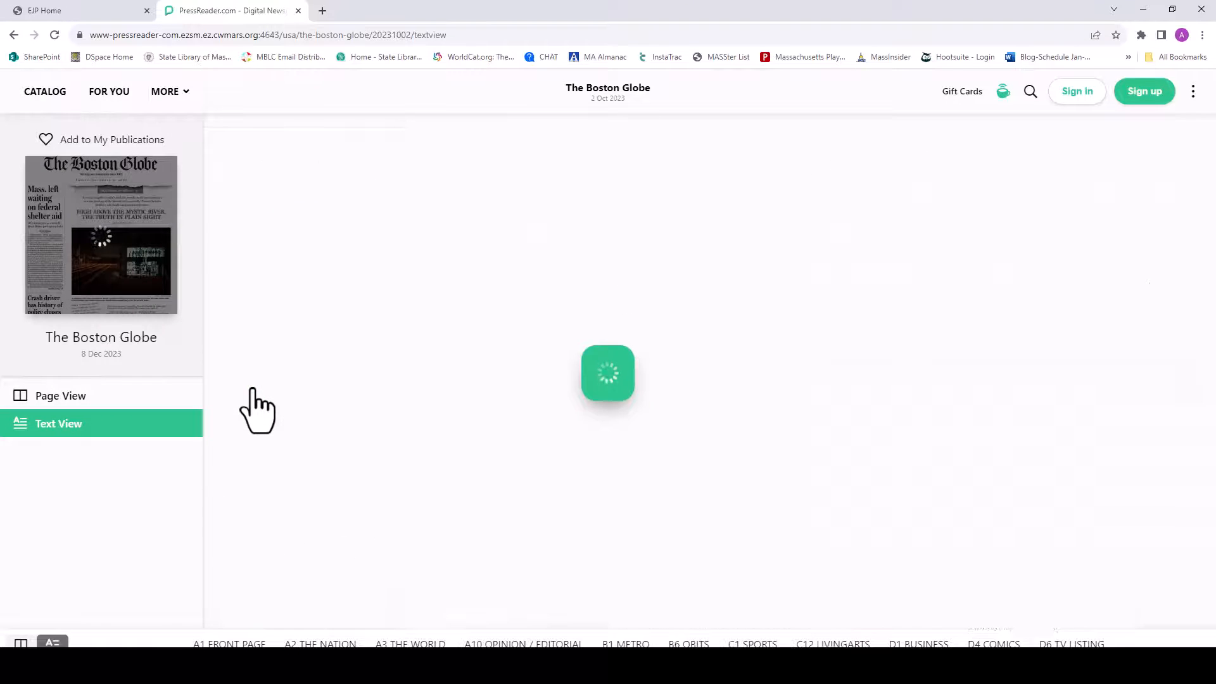